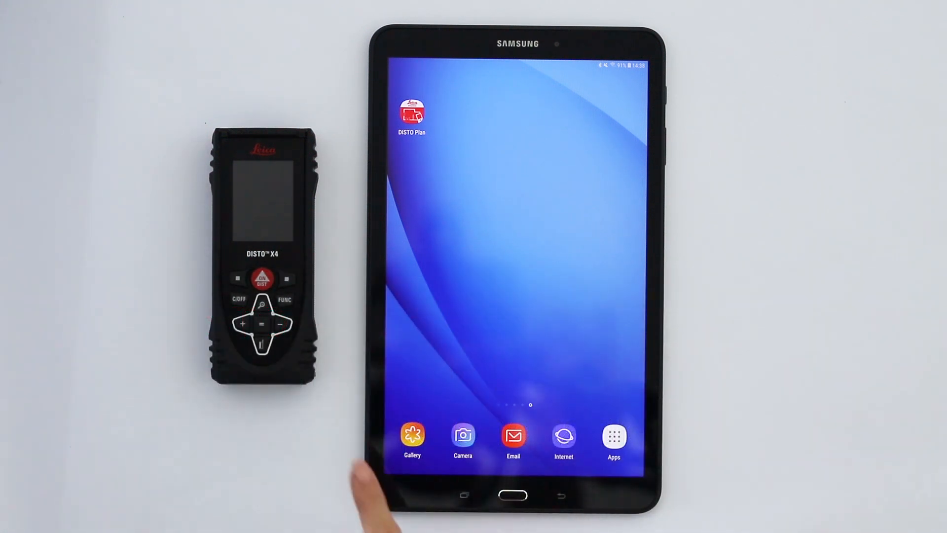
Step: Switch on the DISTO X4 and launch the DISTO Plan app on the tablet
click(261, 278)
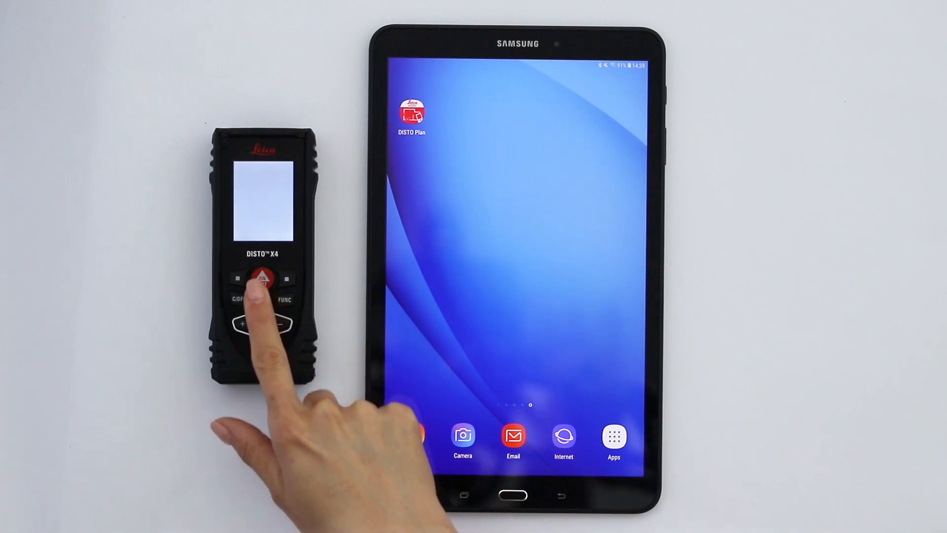
click(261, 278)
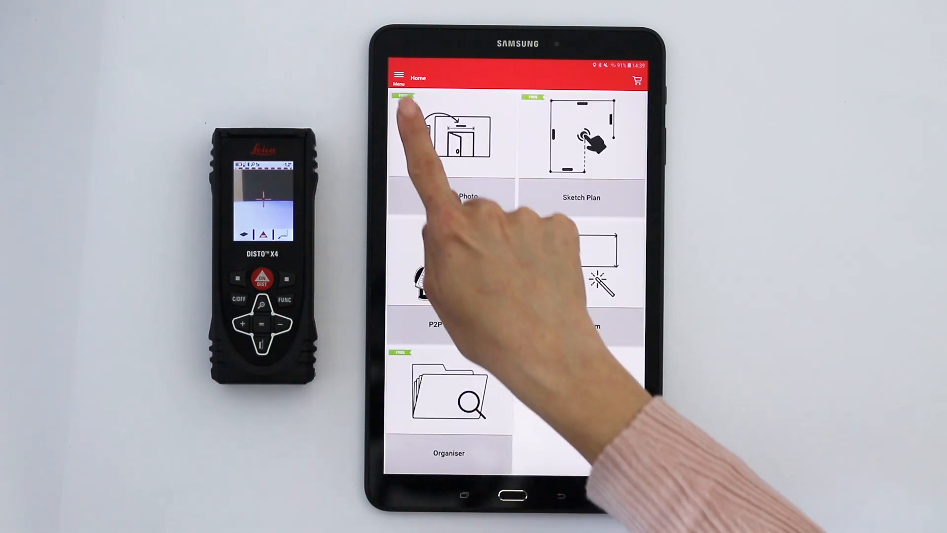
Step: Add the DISTO X4 from My Devices and skip the post-connection warranty prompt
click(398, 75)
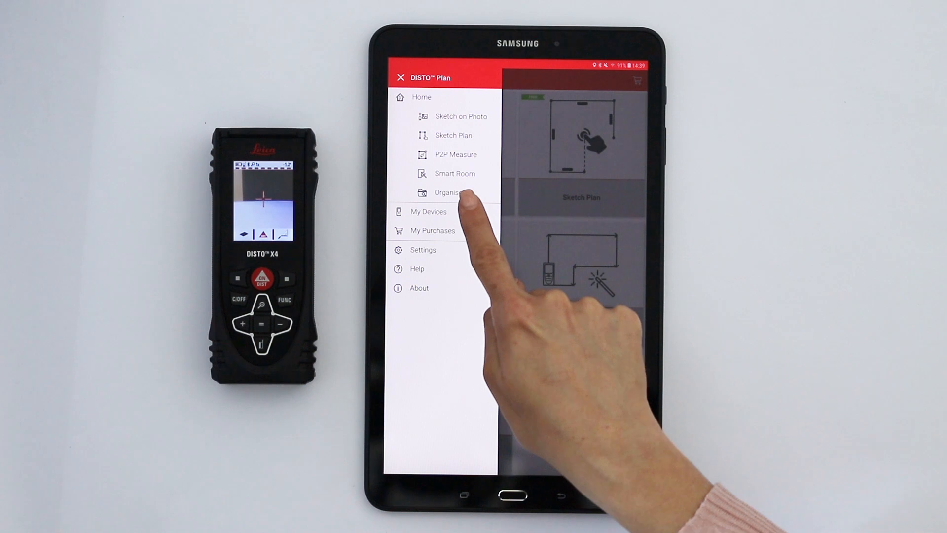
click(428, 211)
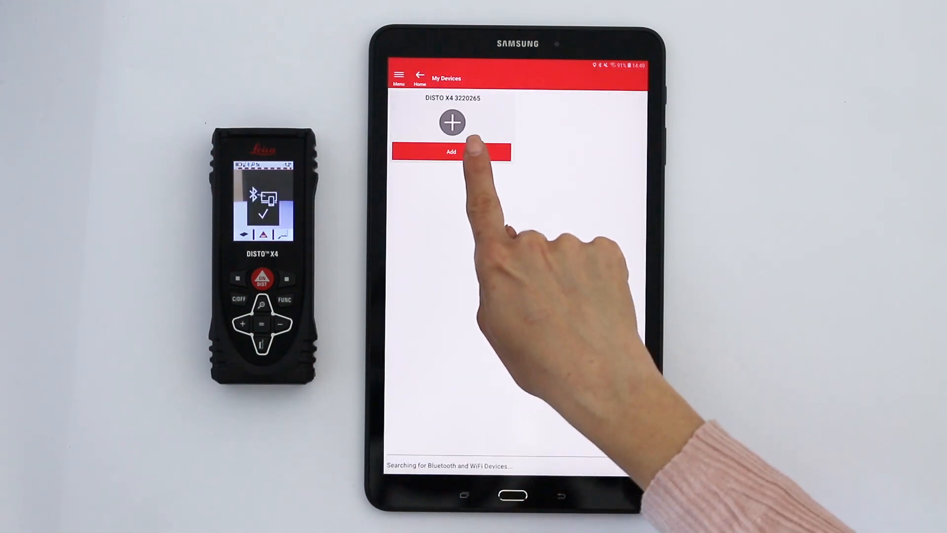
click(451, 152)
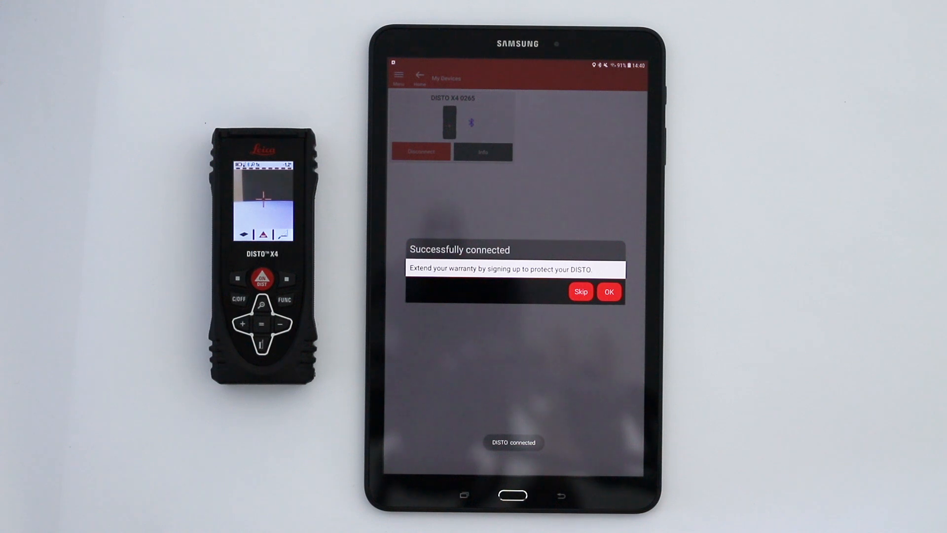
click(580, 291)
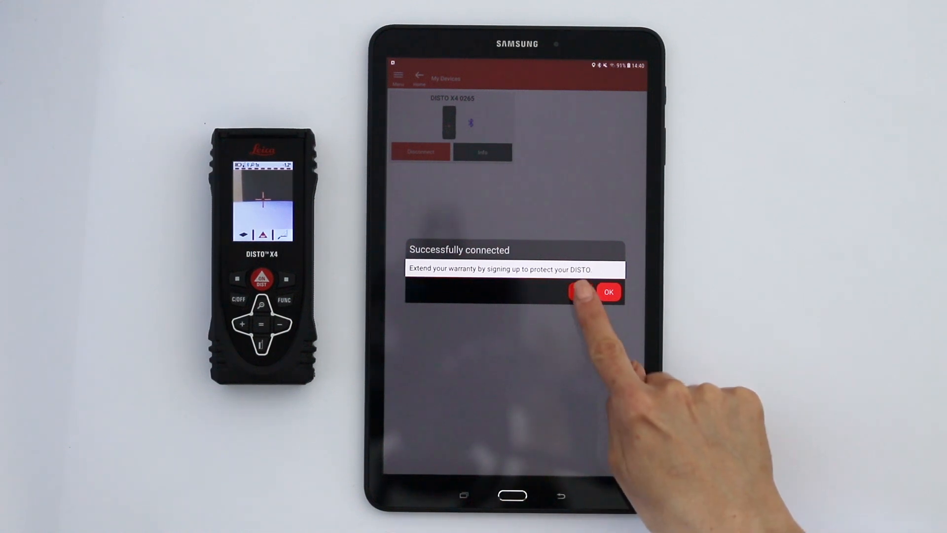
click(608, 292)
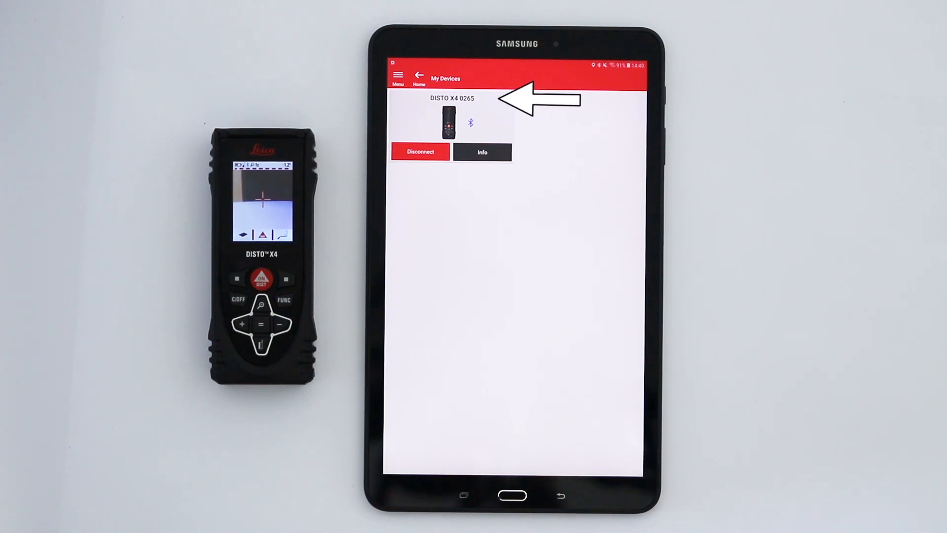
Step: Open the DISTO X4 info page and check for firmware updates
click(482, 151)
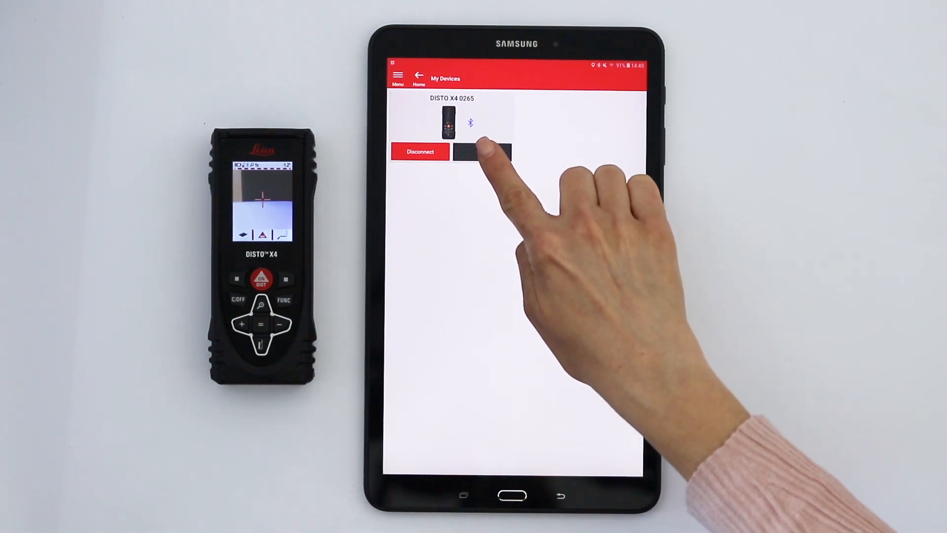
click(477, 151)
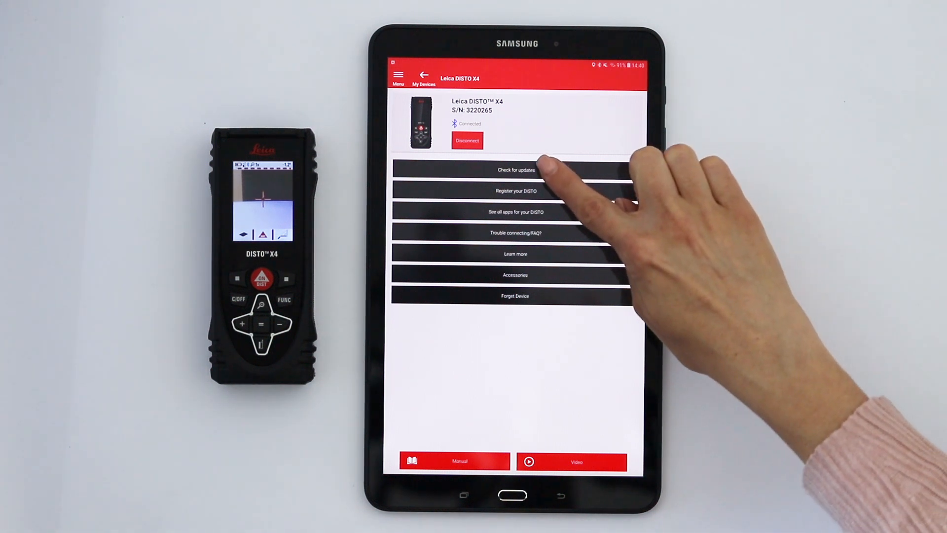
click(515, 169)
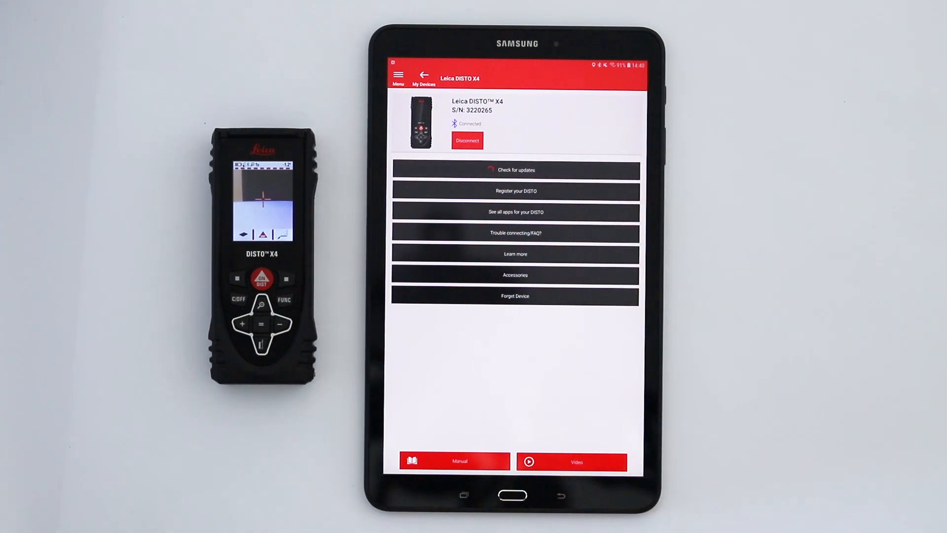
click(515, 169)
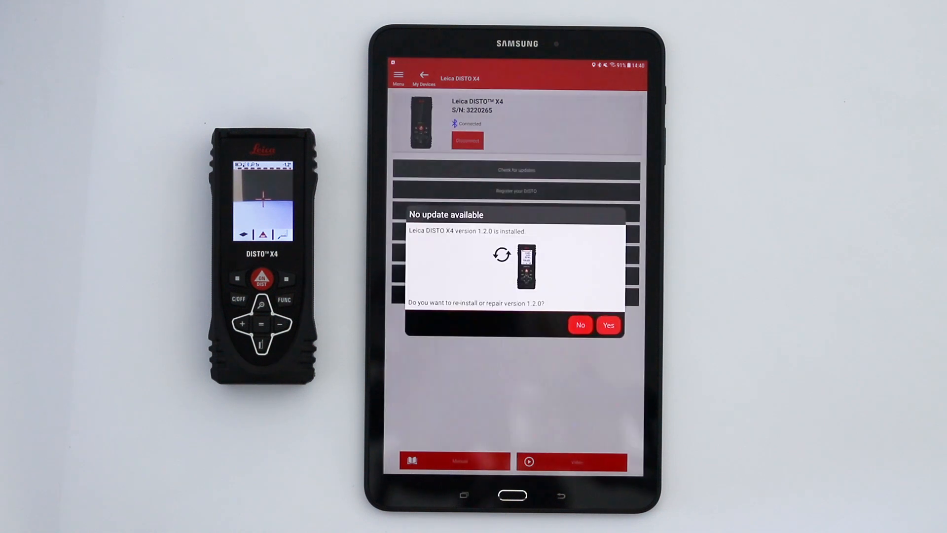
Step: Decline reinstalling firmware 1.2.0 and go back to My Devices
click(579, 325)
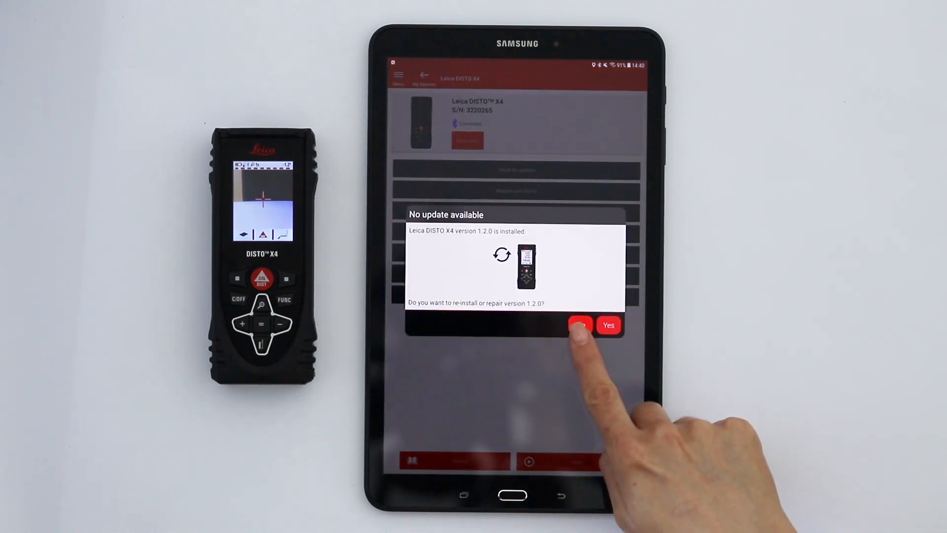
click(580, 325)
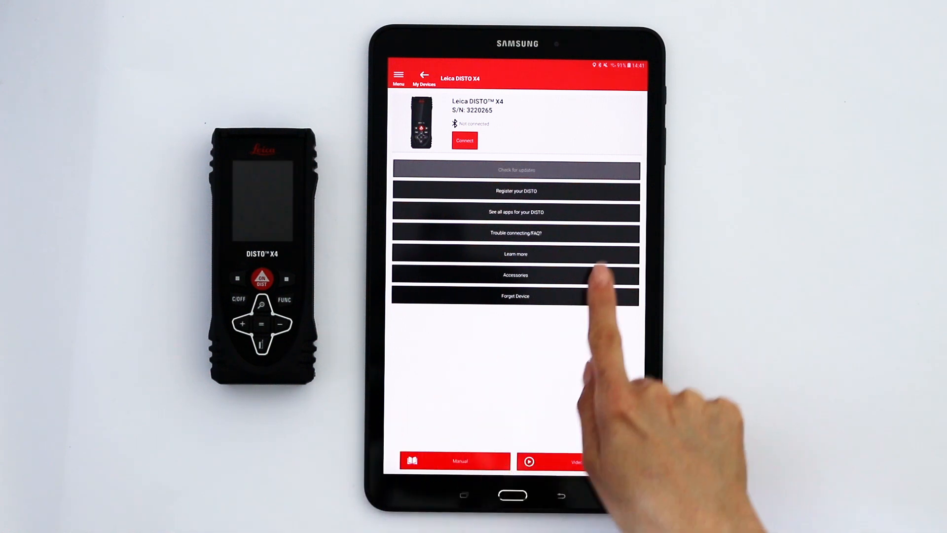
click(420, 75)
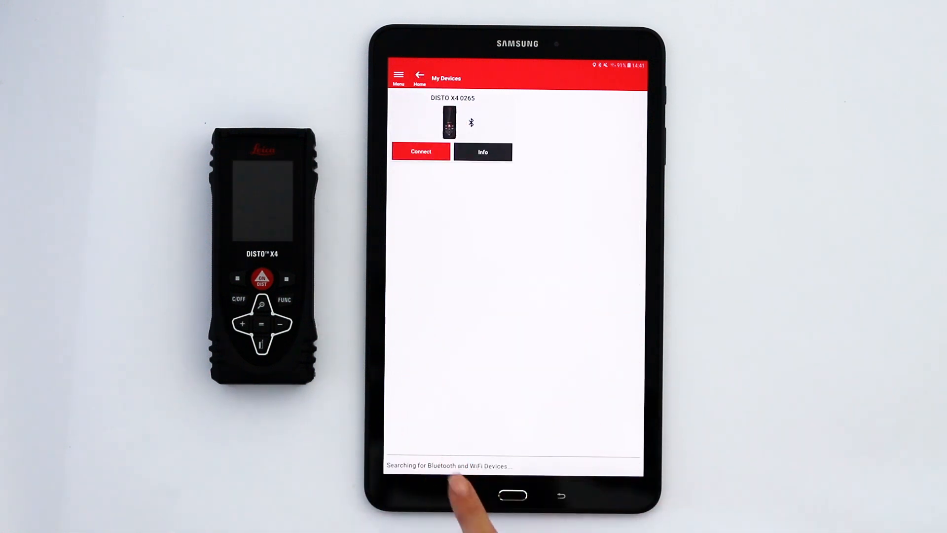